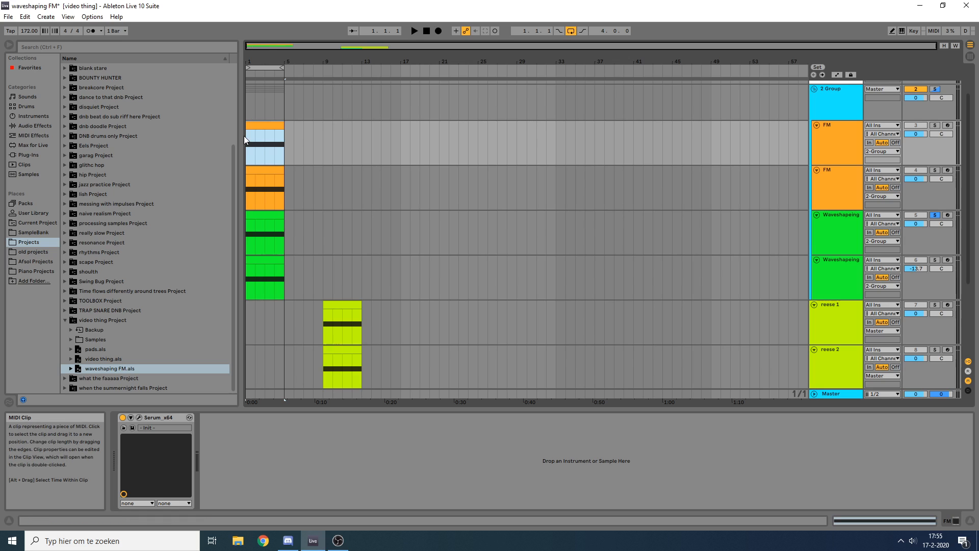
Select the FM track's clip so its Serum device is shown.
{"action": "left_click", "coordinate": [265, 155]}
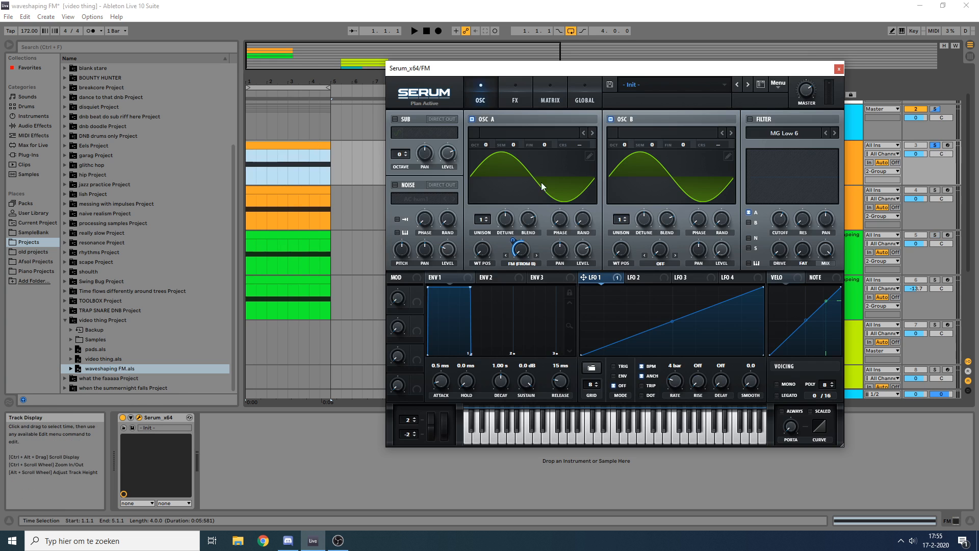
{"action": "mouse_move", "coordinate": [700, 147]}
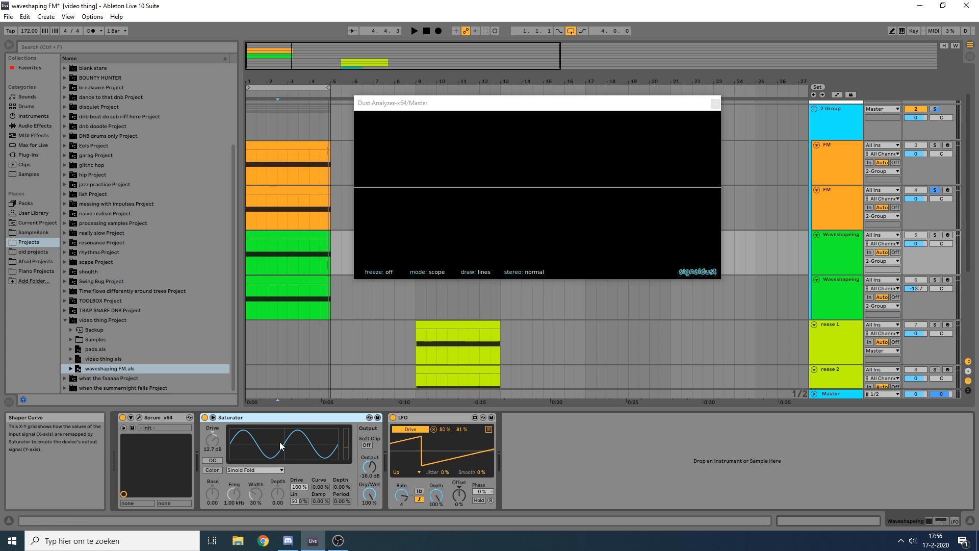
Solo the first Waveshaping track with Saturator Sinoid Fold drive at 15.5 dB and watch the scope.
{"action": "left_click", "coordinate": [211, 441]}
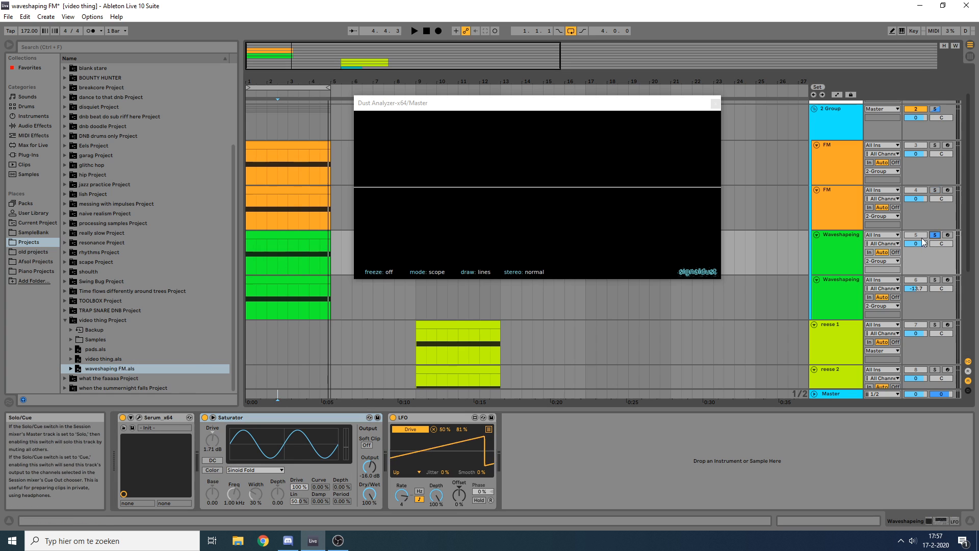
{"action": "left_click", "coordinate": [287, 257]}
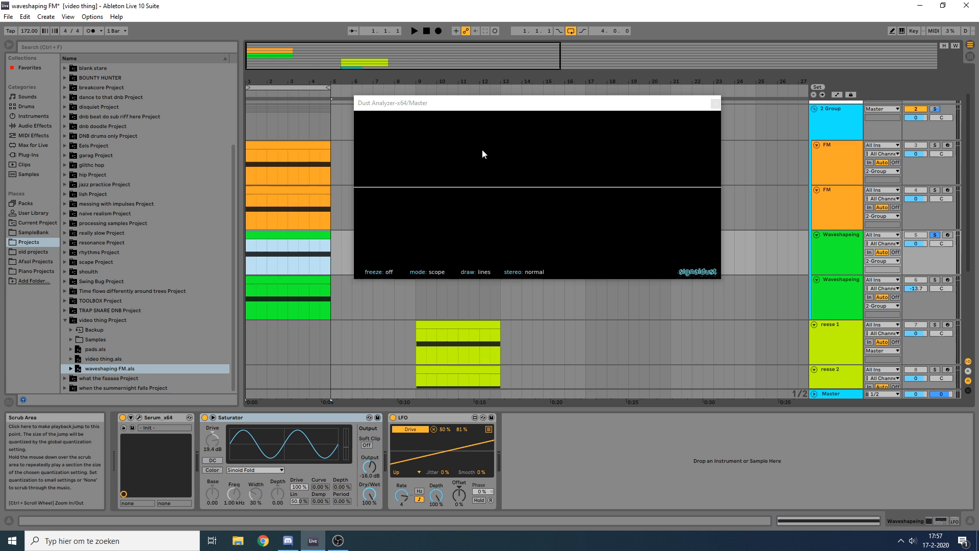
{"action": "left_click", "coordinate": [414, 31]}
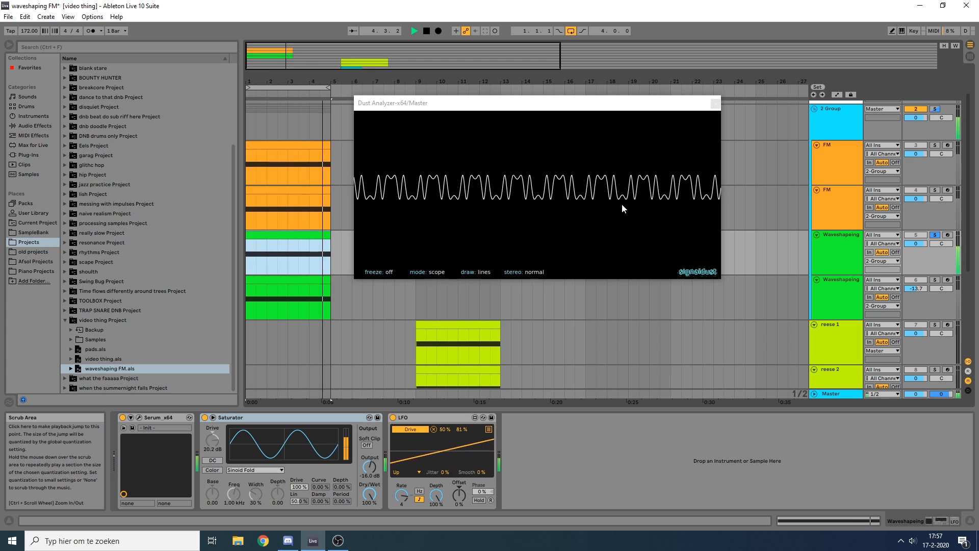
Compare against the FM track, then move to the second Waveshaping track with Trash 2.
{"action": "left_click", "coordinate": [288, 222]}
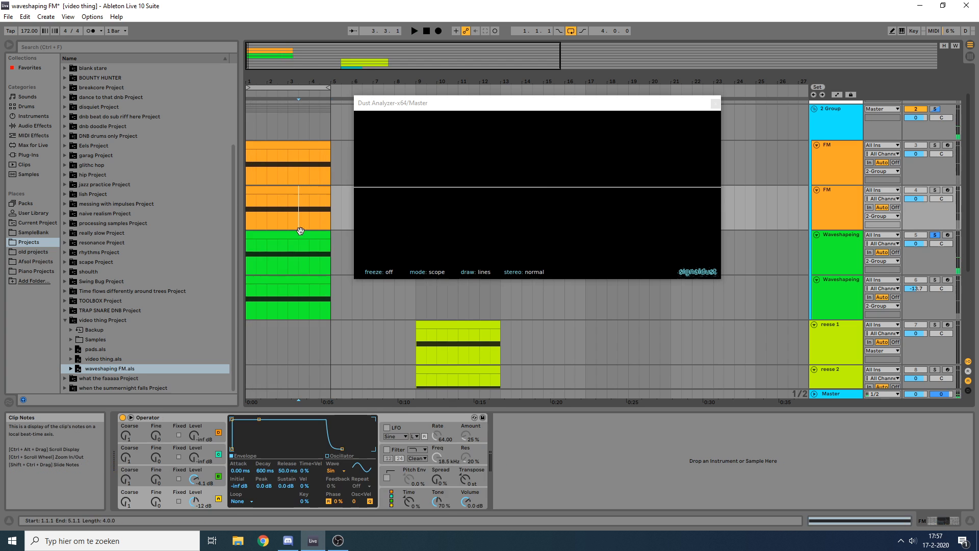
{"action": "left_click", "coordinate": [835, 234]}
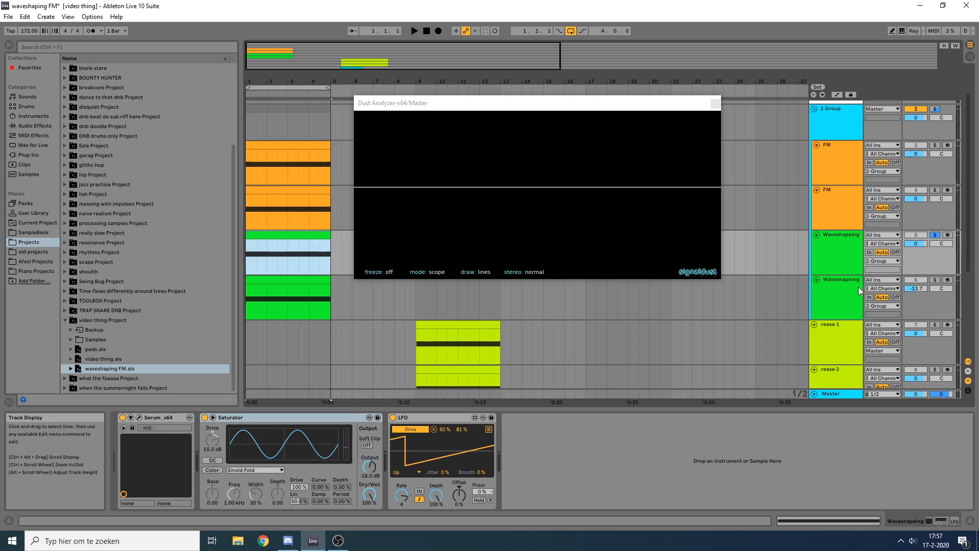
{"action": "left_click", "coordinate": [836, 297]}
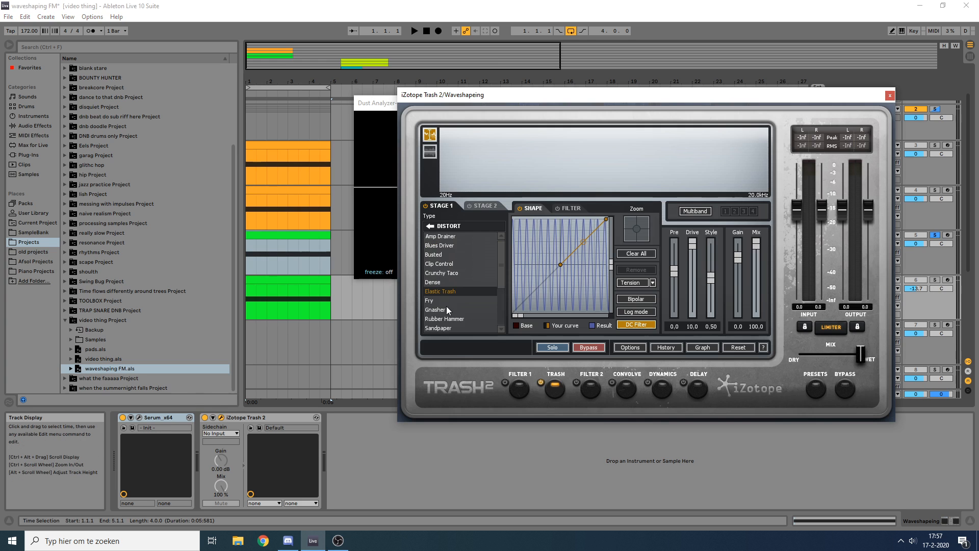
{"action": "mouse_move", "coordinate": [619, 278]}
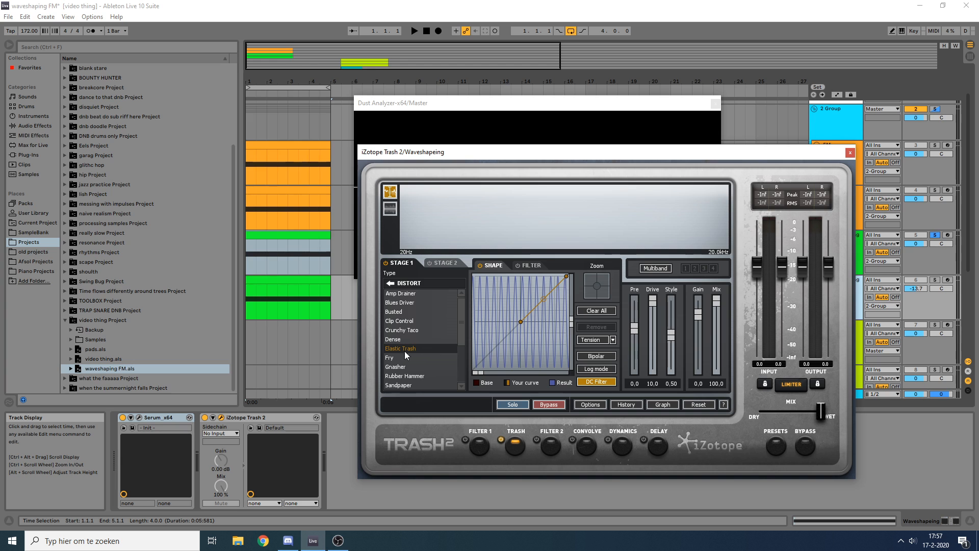
Keep Elastic Trash selected, solo the second Waveshaping track and show its Trash 2 window.
{"action": "left_click", "coordinate": [850, 151]}
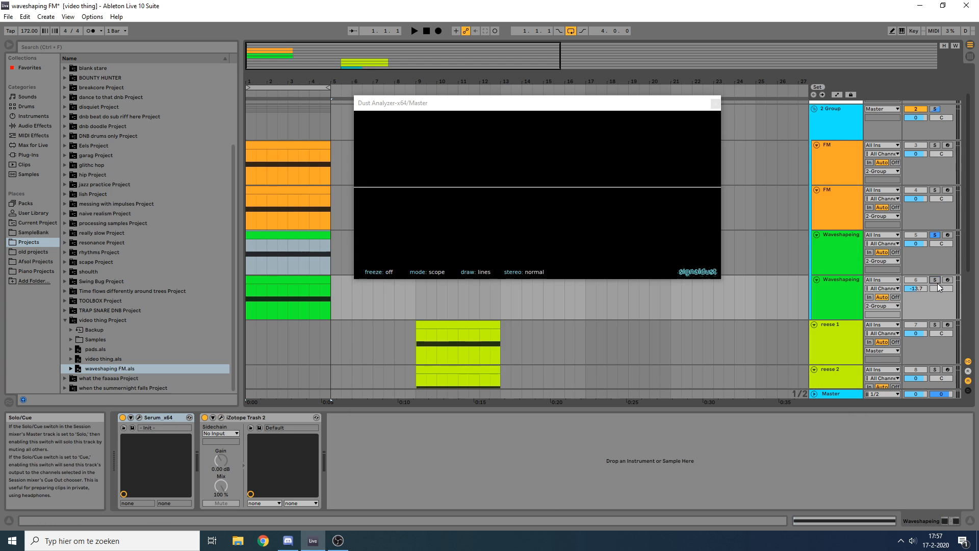
{"action": "left_click", "coordinate": [414, 30]}
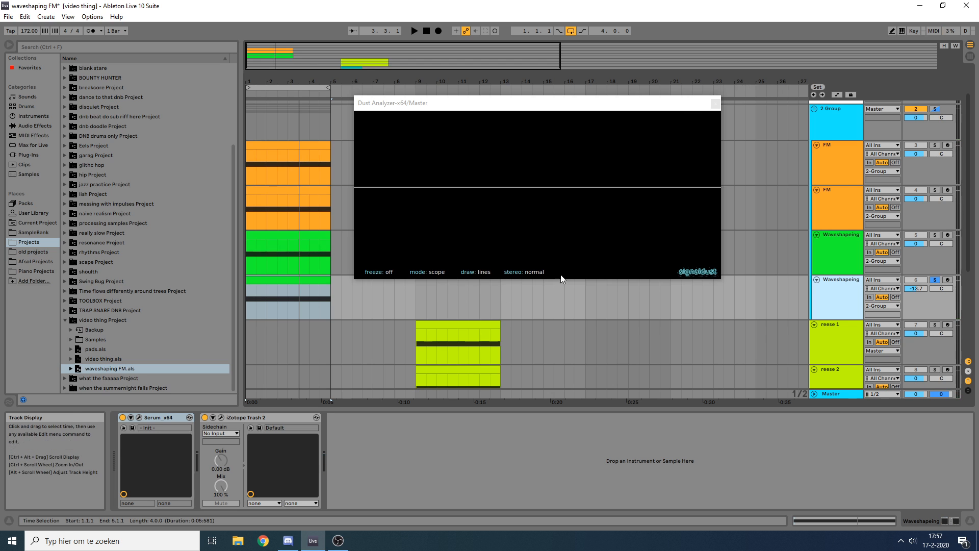
{"action": "left_click", "coordinate": [220, 417]}
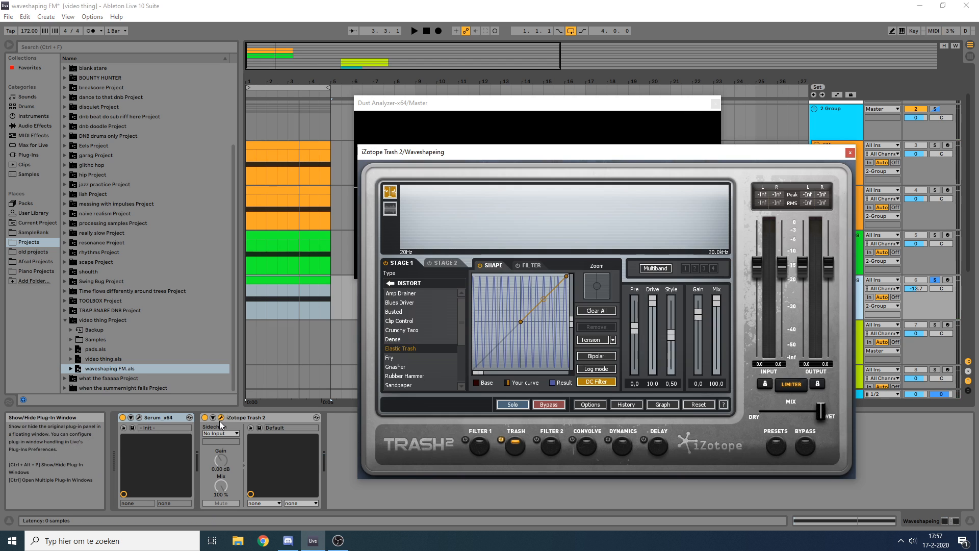
{"action": "mouse_move", "coordinate": [560, 331]}
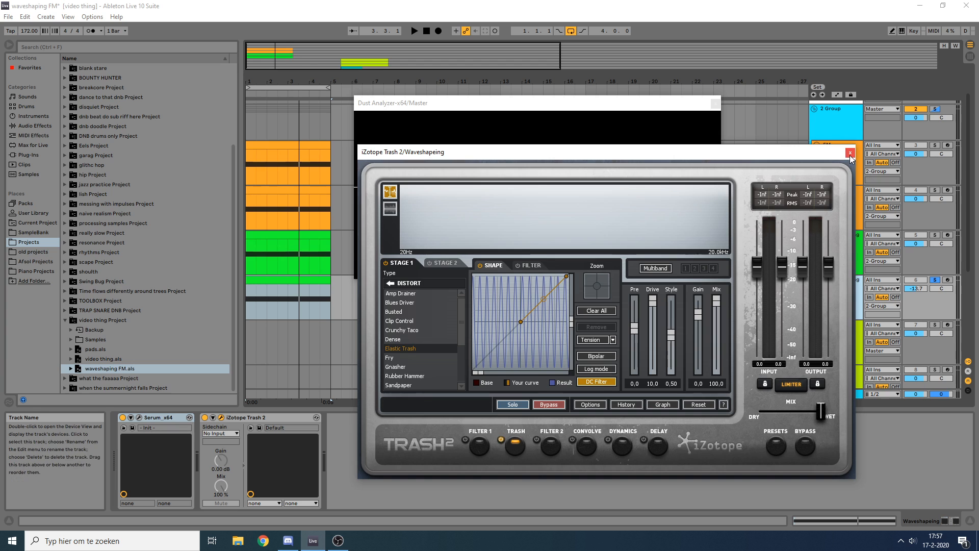
Close the Trash 2 and Dust Analyzer oscilloscope windows, leaving the arrangement.
{"action": "left_click", "coordinate": [849, 153]}
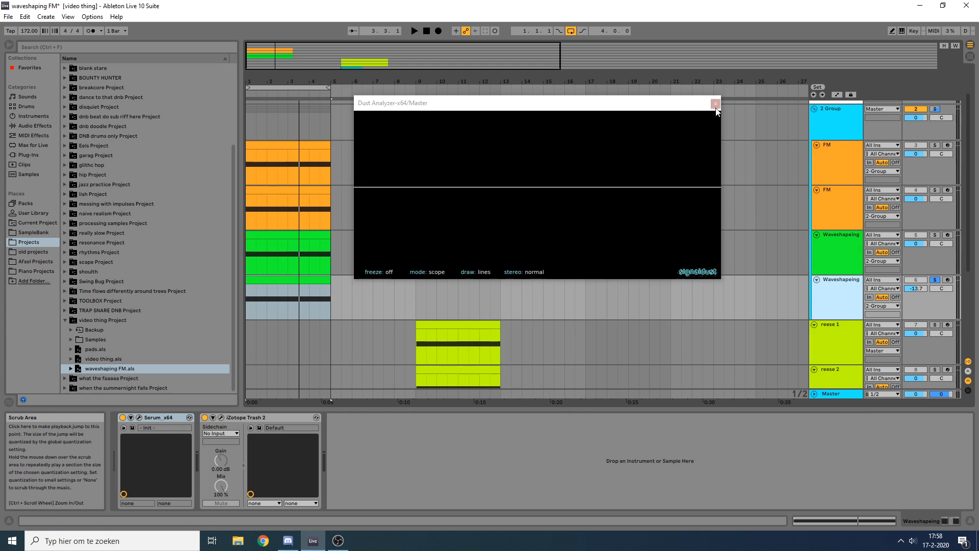
{"action": "left_click", "coordinate": [714, 103]}
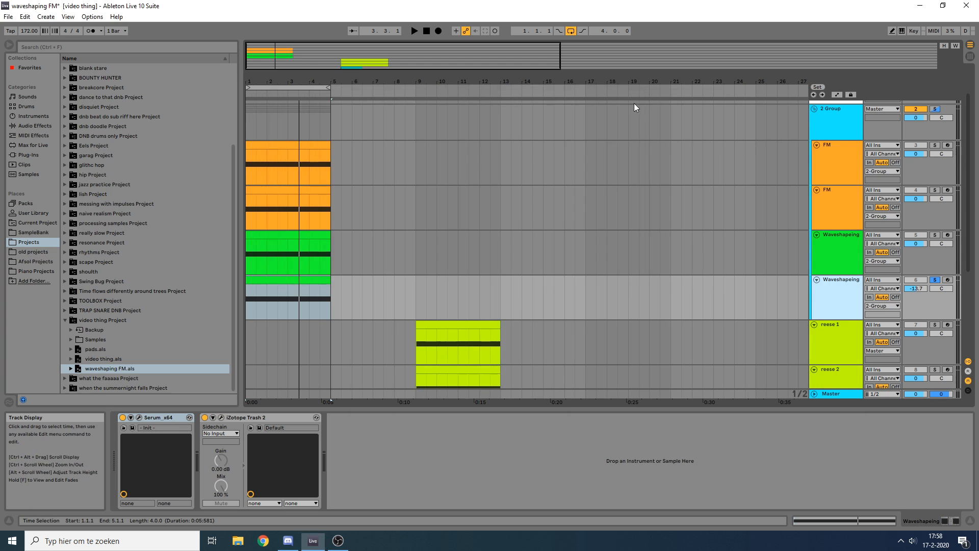
Scroll down to the slow bass riff and reese tracks and display reese 1's Serum and SerumFX chain.
{"action": "scroll", "scroll_direction": "down", "scroll_amount": 3}
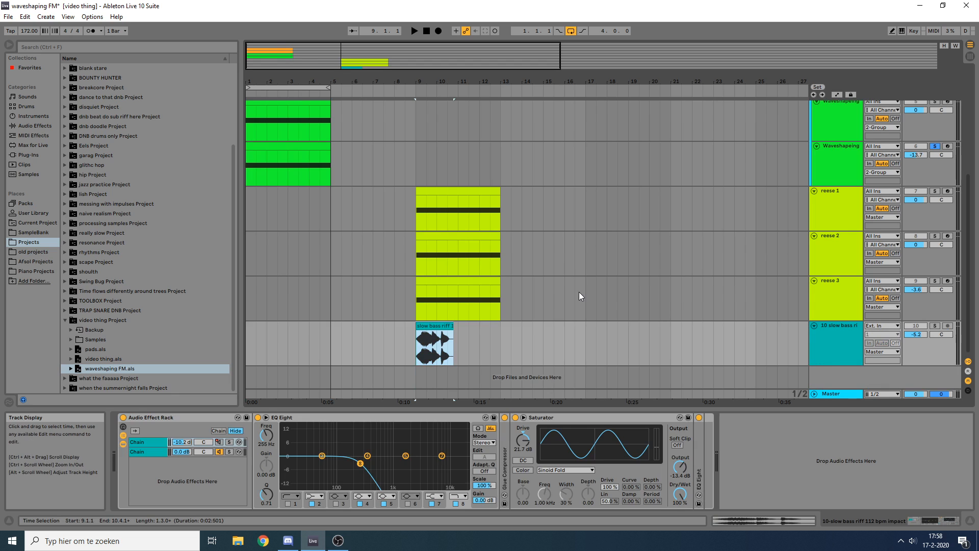
{"action": "mouse_move", "coordinate": [547, 228]}
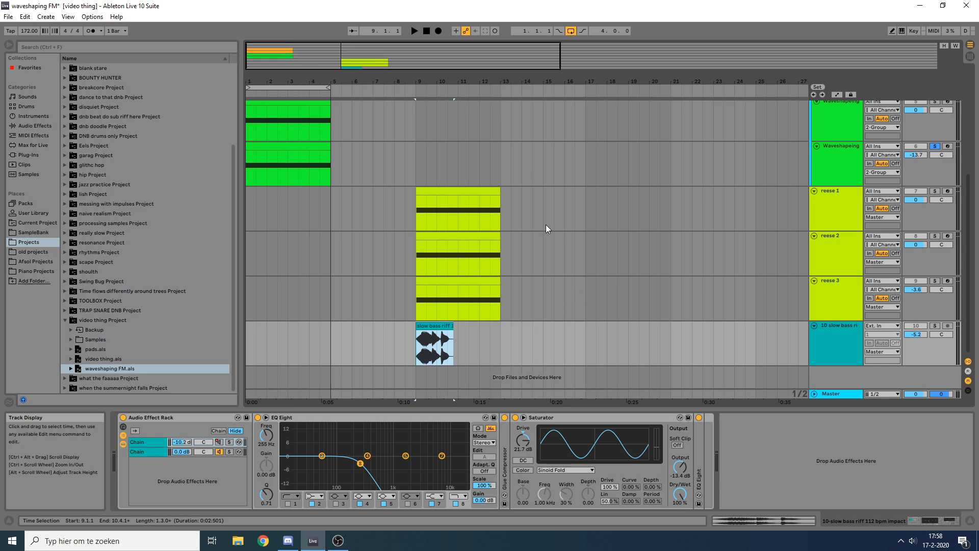
{"action": "left_click", "coordinate": [833, 324]}
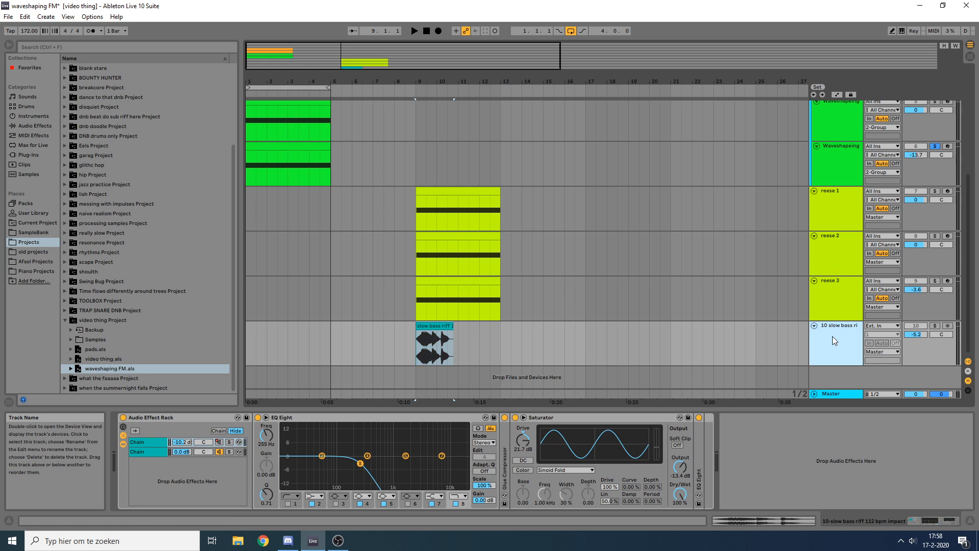
{"action": "mouse_move", "coordinate": [834, 335]}
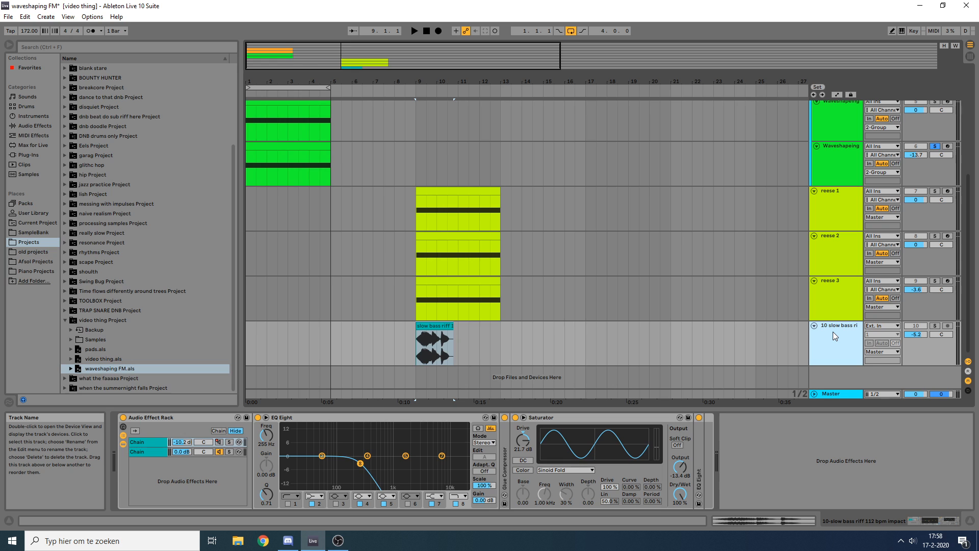
{"action": "mouse_move", "coordinate": [835, 308]}
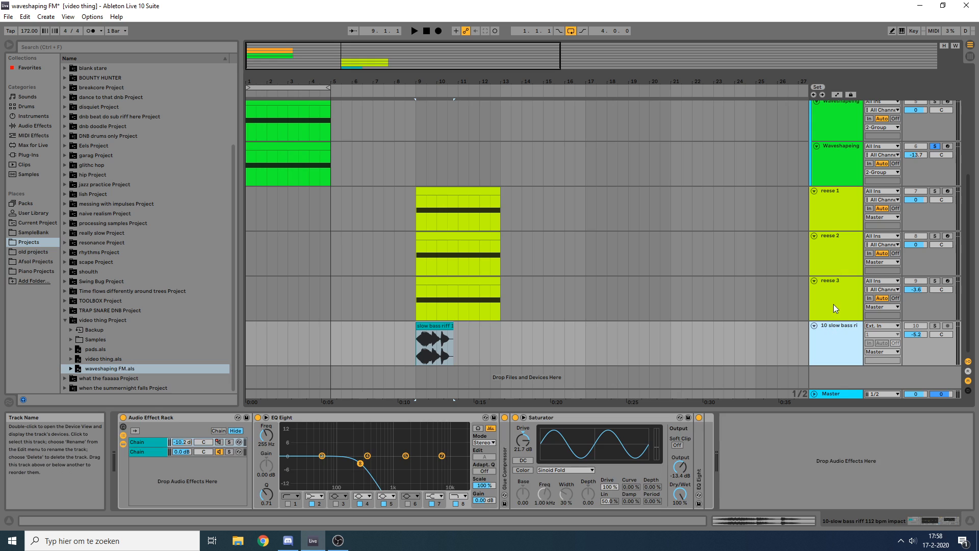
{"action": "left_click", "coordinate": [835, 296]}
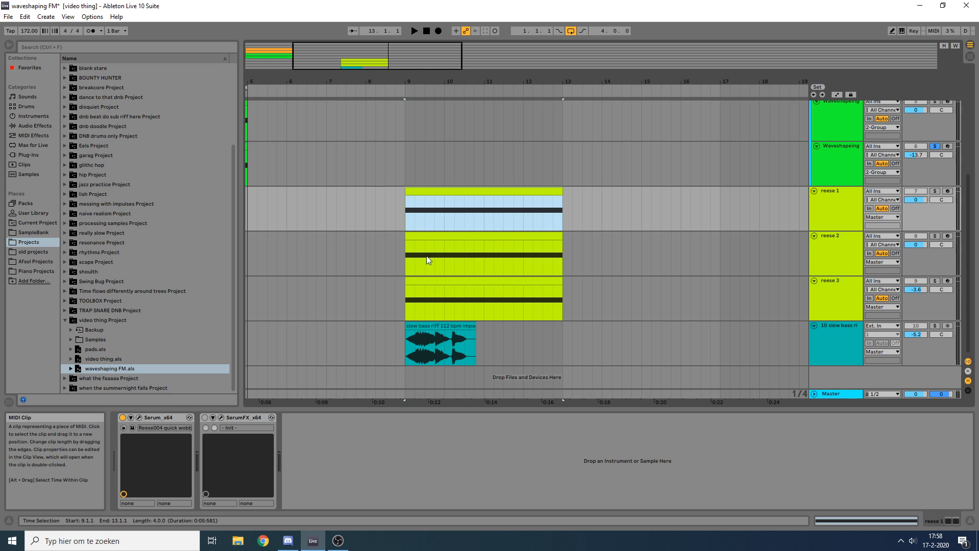
{"action": "mouse_move", "coordinate": [389, 263]}
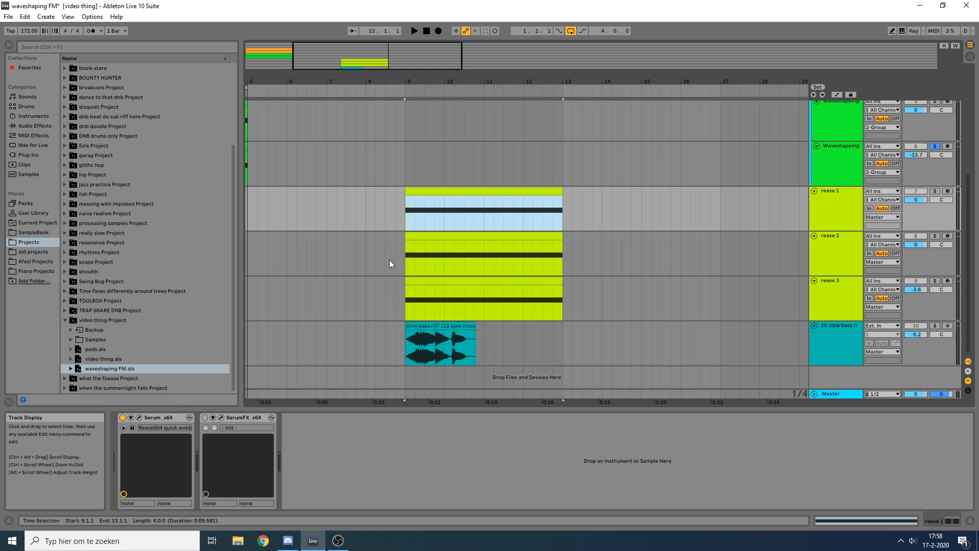
{"action": "mouse_move", "coordinate": [826, 202]}
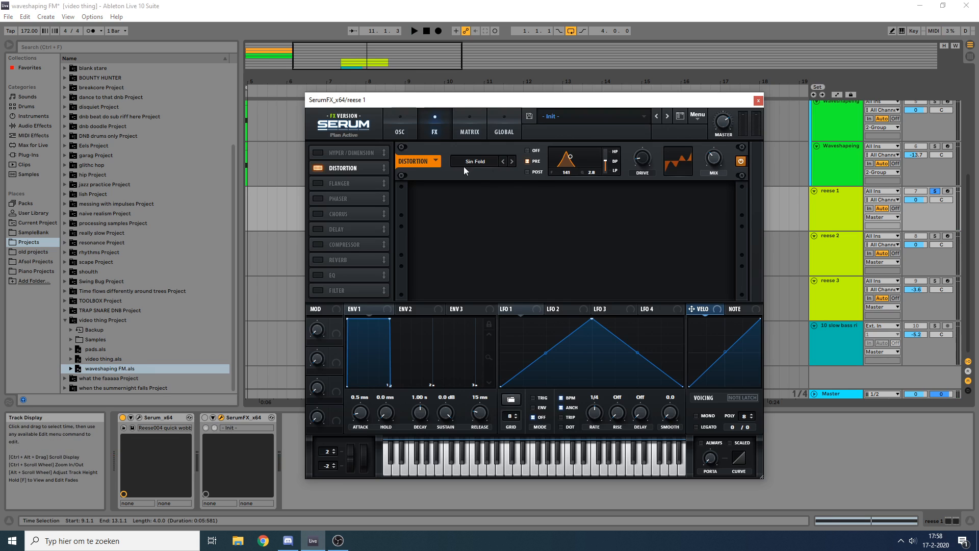
{"action": "mouse_move", "coordinate": [488, 170]}
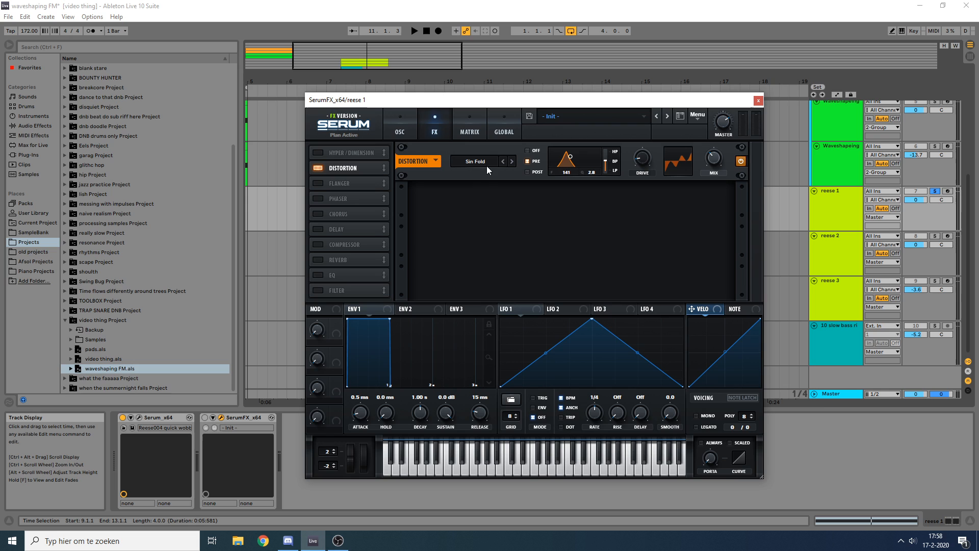
{"action": "mouse_move", "coordinate": [481, 171]}
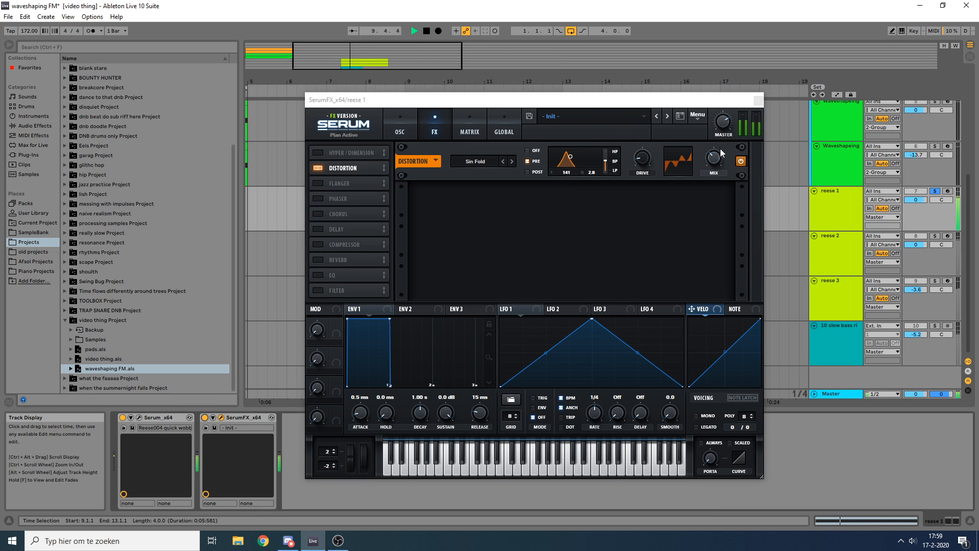
{"action": "mouse_move", "coordinate": [659, 135]}
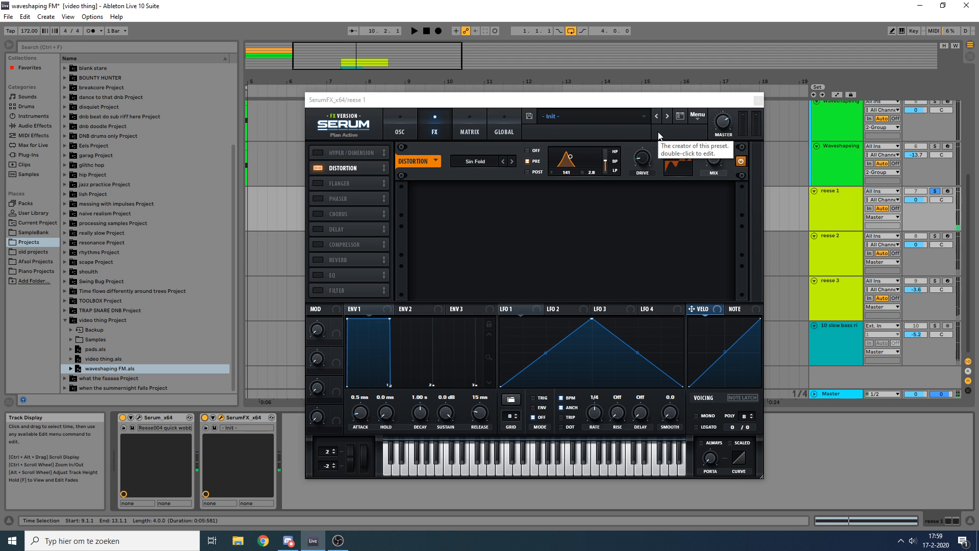
{"action": "mouse_move", "coordinate": [709, 268]}
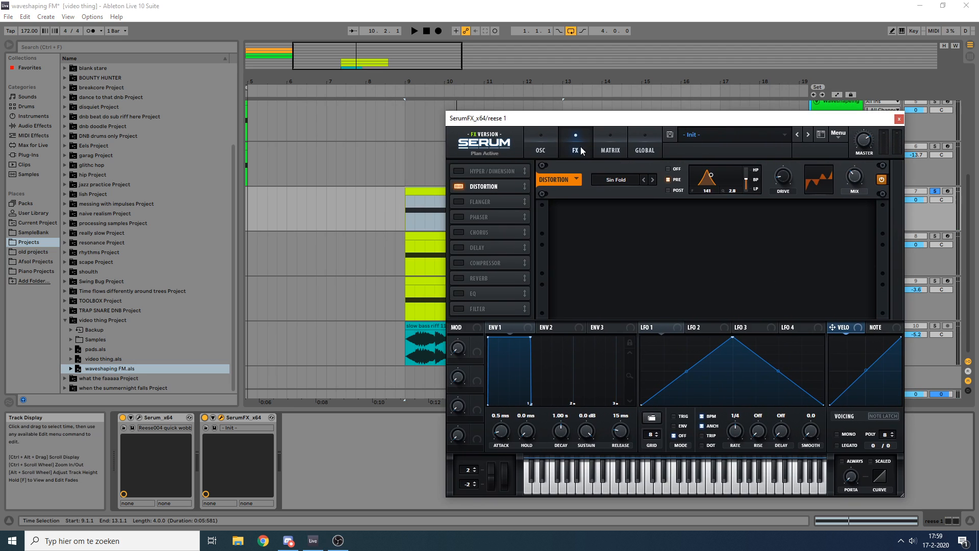
{"action": "mouse_move", "coordinate": [662, 132]}
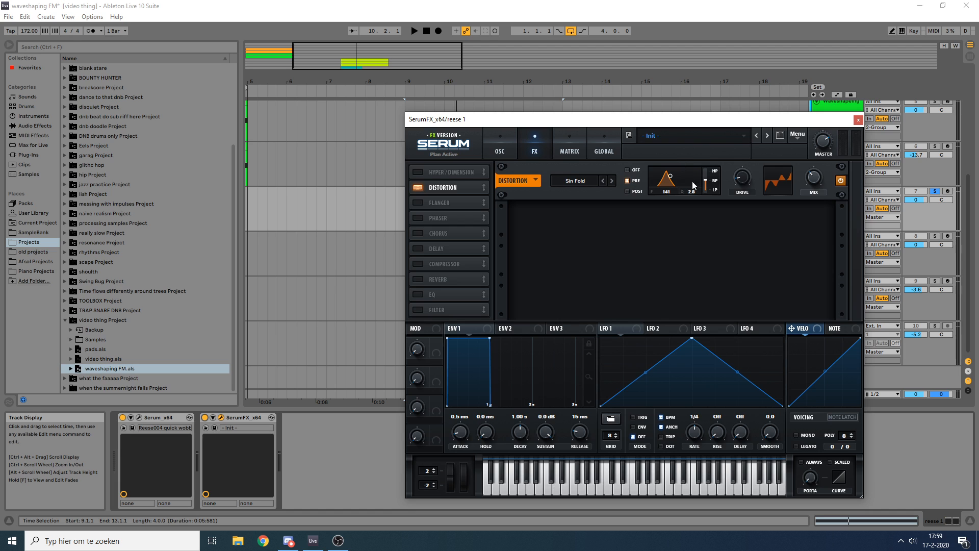
{"action": "mouse_move", "coordinate": [827, 191]}
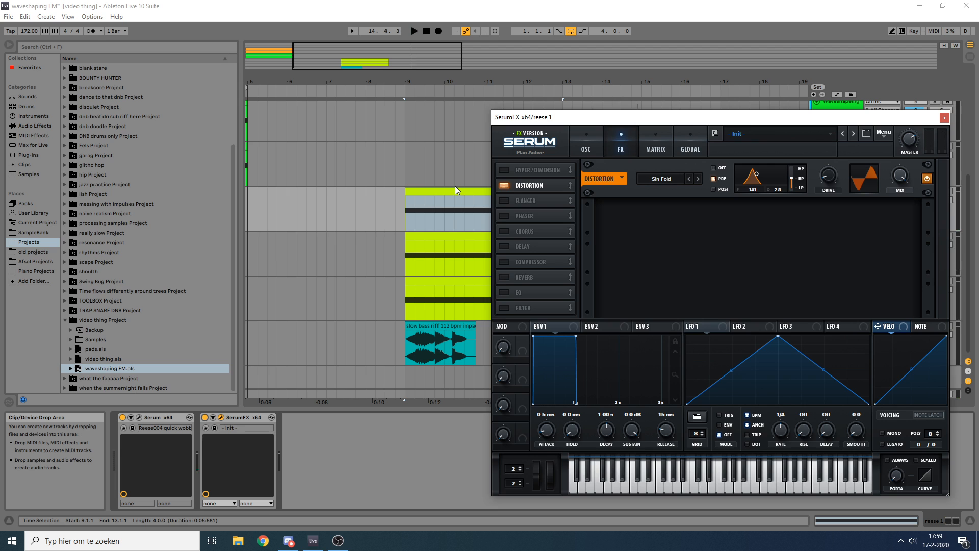
{"action": "mouse_move", "coordinate": [885, 122]}
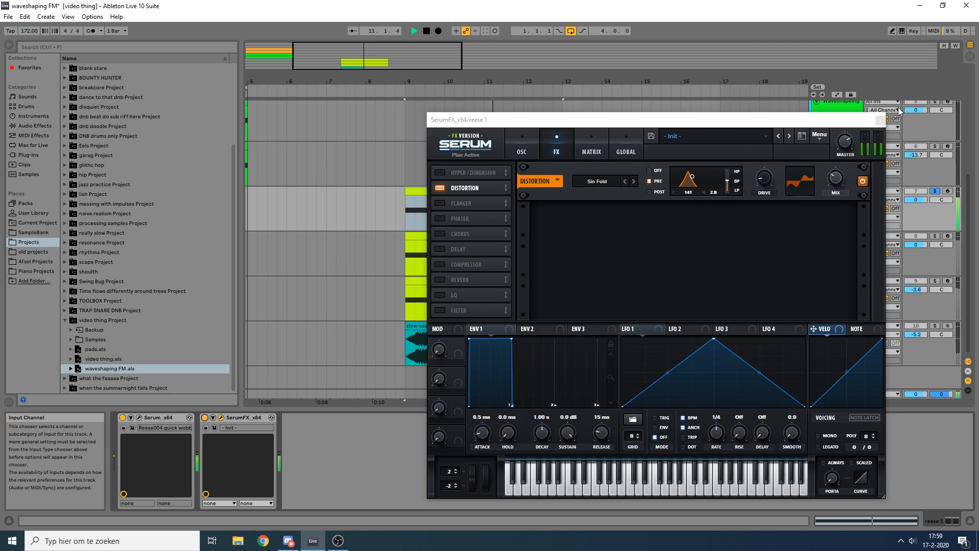
Show reese 2's Serum–Saturator–EQ Eight chain and compare the Saturator bypassed versus active.
{"action": "left_click", "coordinate": [880, 119]}
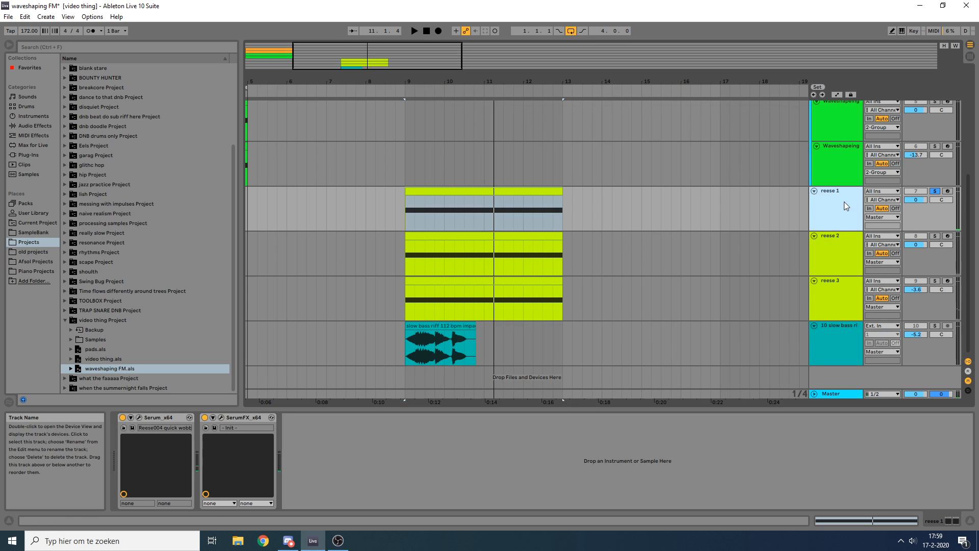
{"action": "left_click", "coordinate": [830, 236]}
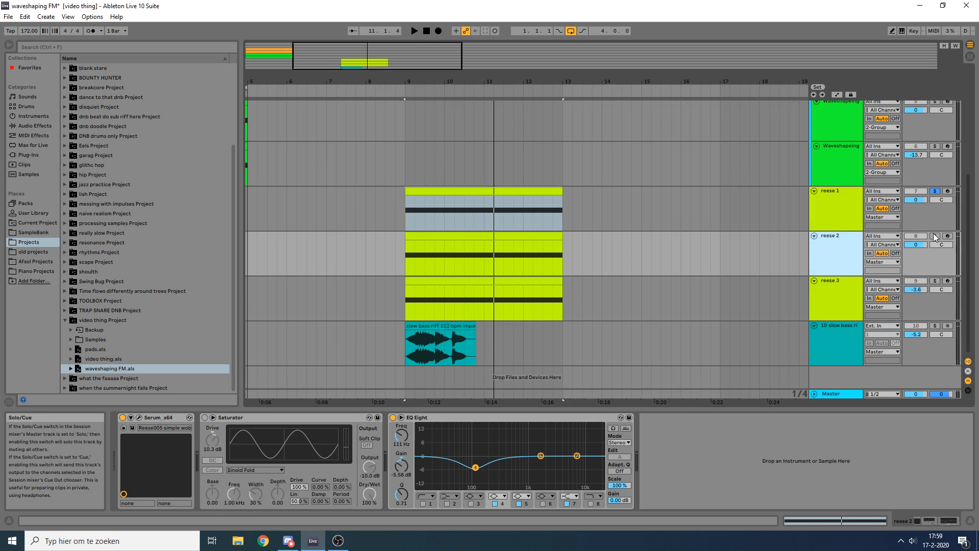
{"action": "left_click", "coordinate": [935, 235]}
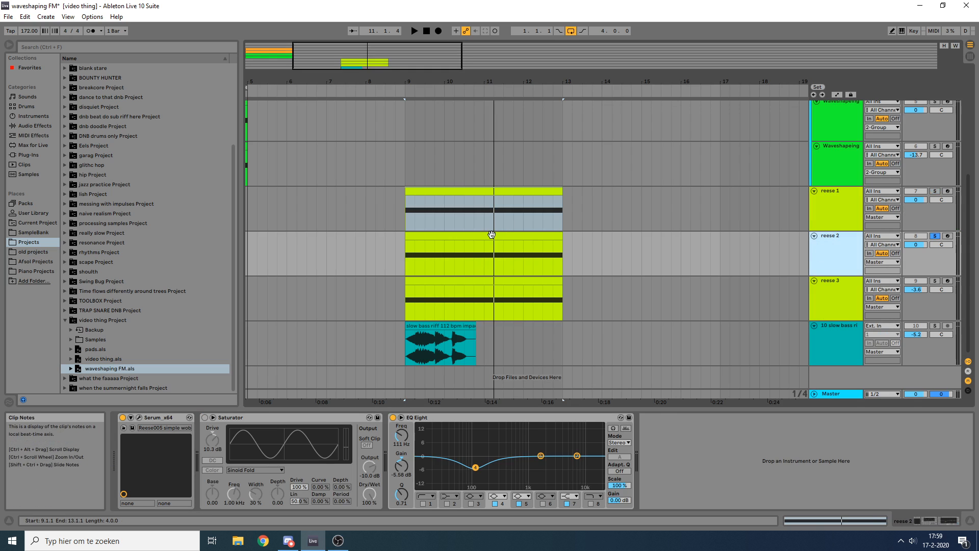
{"action": "left_click", "coordinate": [413, 29]}
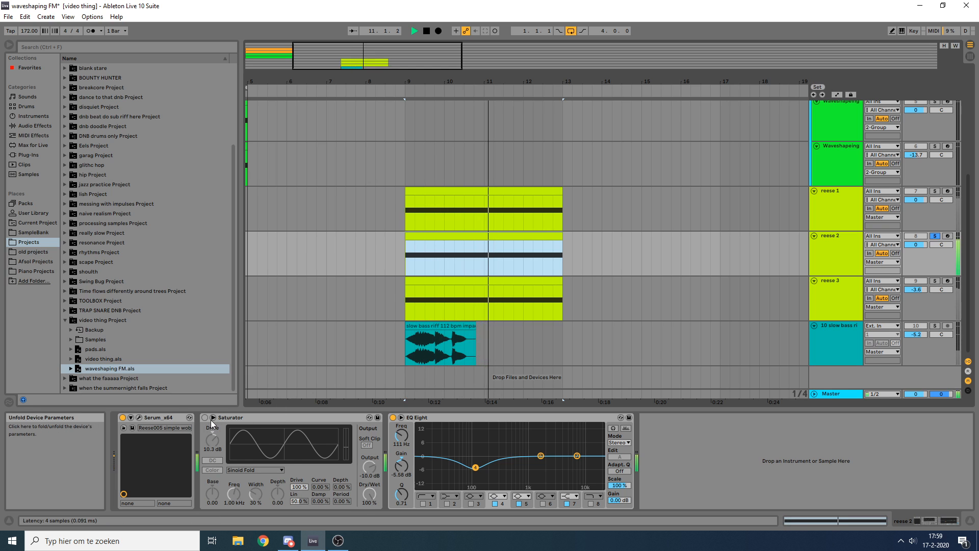
{"action": "left_click", "coordinate": [205, 417]}
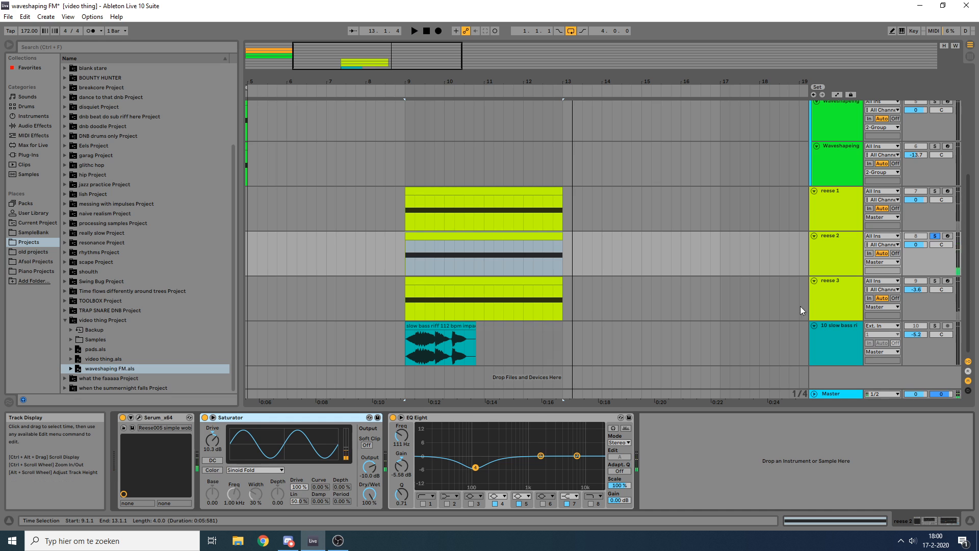
Show reese 3's chain and inspect Trash 2's multiband bands 3 and 2 before closing its window.
{"action": "left_click", "coordinate": [934, 281]}
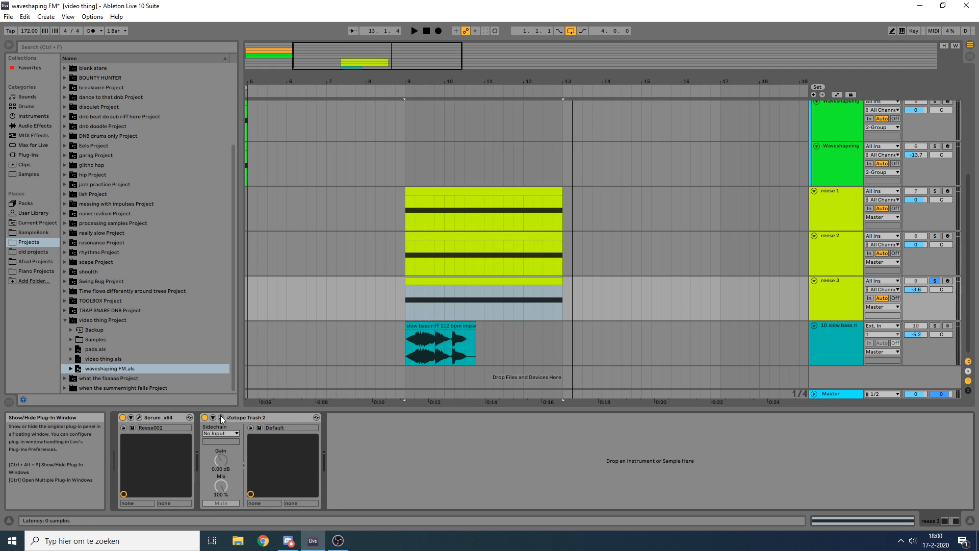
{"action": "left_click", "coordinate": [221, 417]}
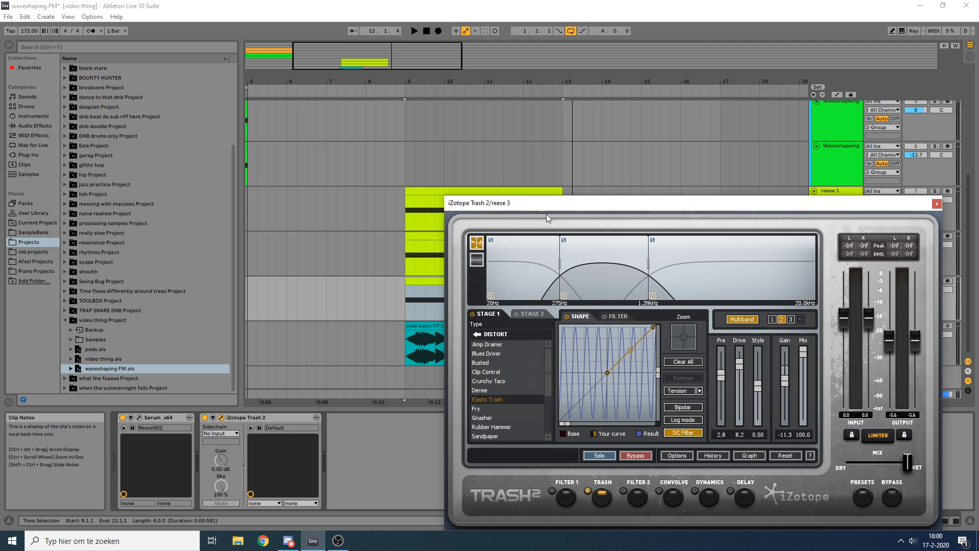
{"action": "mouse_move", "coordinate": [601, 268]}
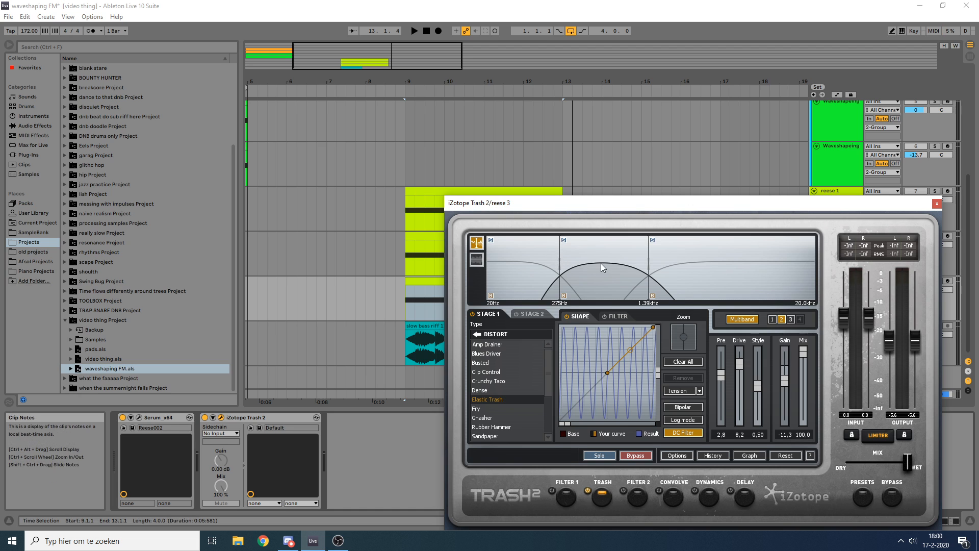
{"action": "mouse_move", "coordinate": [641, 211]}
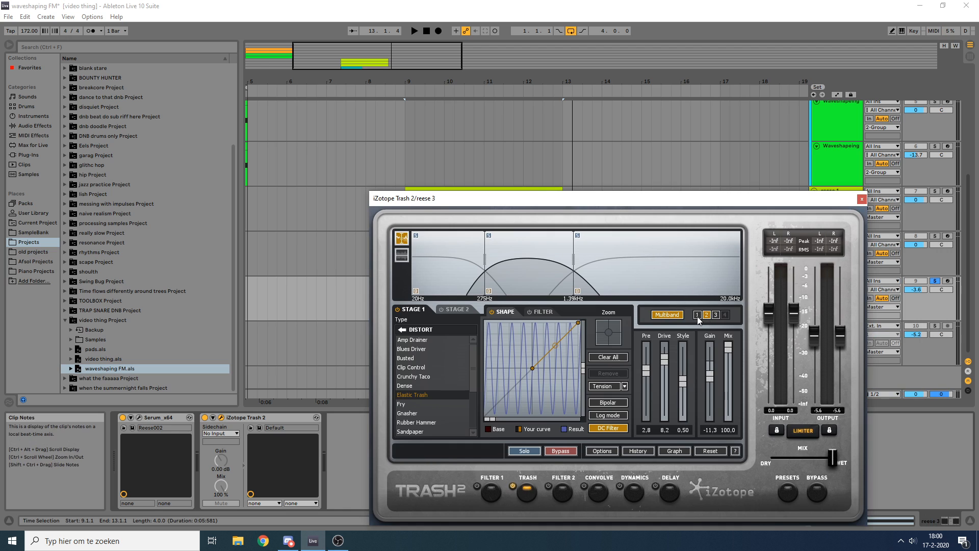
{"action": "left_click", "coordinate": [715, 315]}
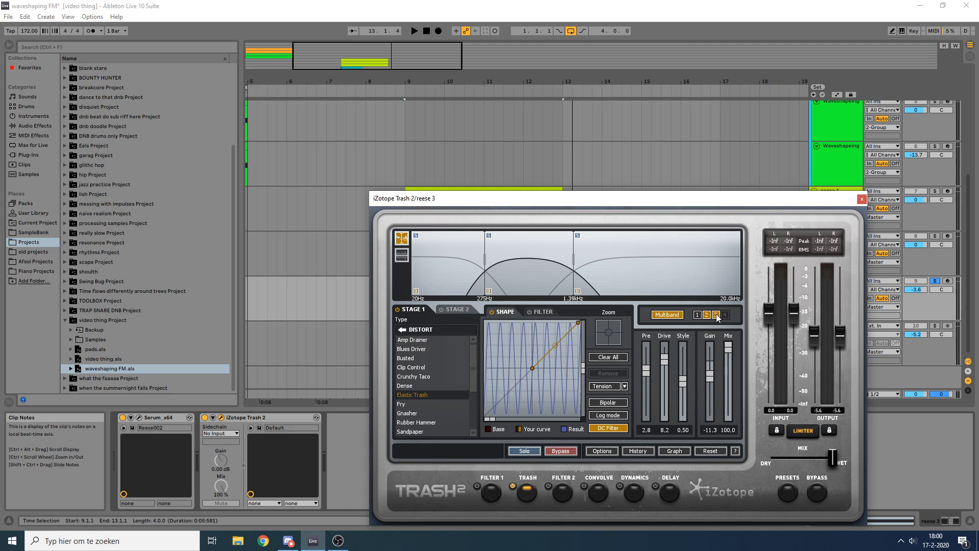
{"action": "left_click", "coordinate": [716, 314]}
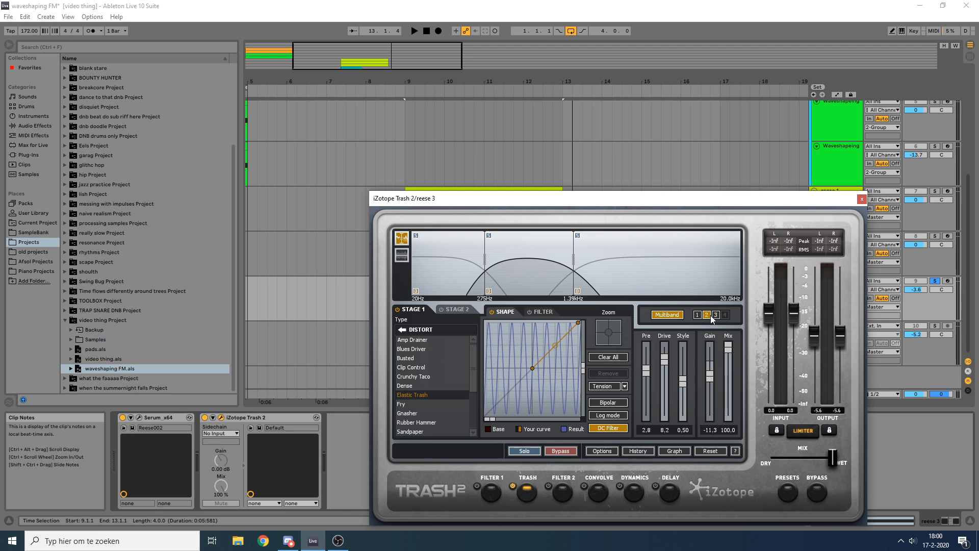
{"action": "mouse_move", "coordinate": [418, 397]}
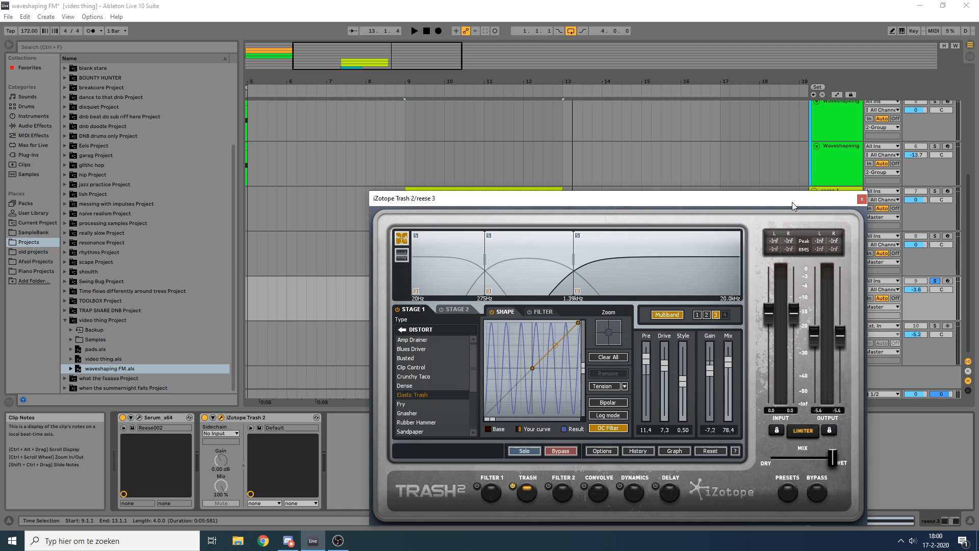
{"action": "left_click", "coordinate": [862, 198]}
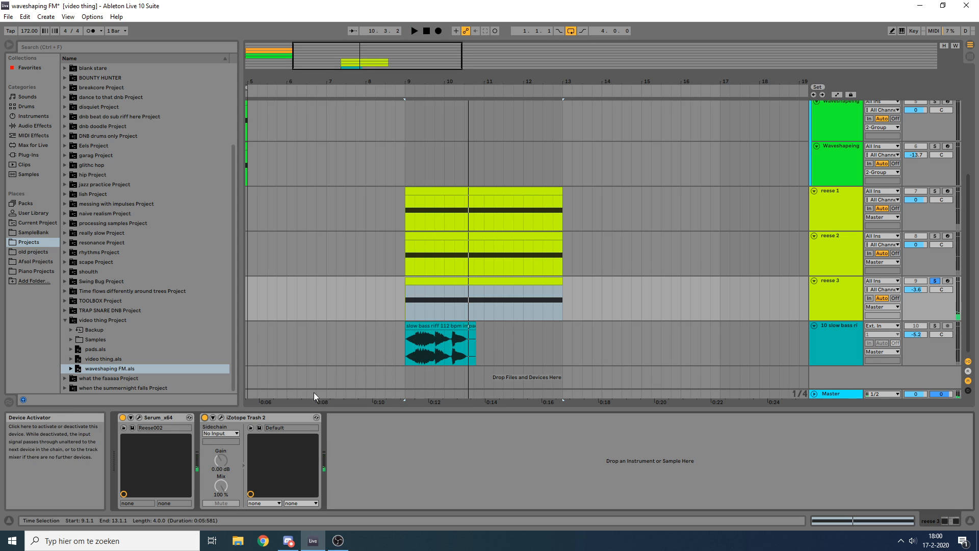
Compare Trash 2's distortion None against Elastic Trash on reese 3, keeping Elastic Trash.
{"action": "left_click", "coordinate": [413, 31]}
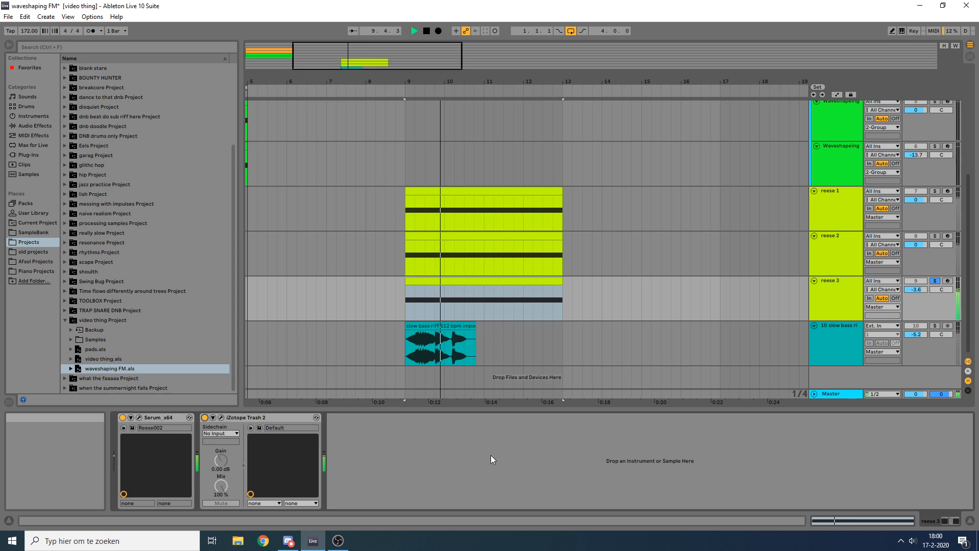
{"action": "mouse_move", "coordinate": [223, 417]}
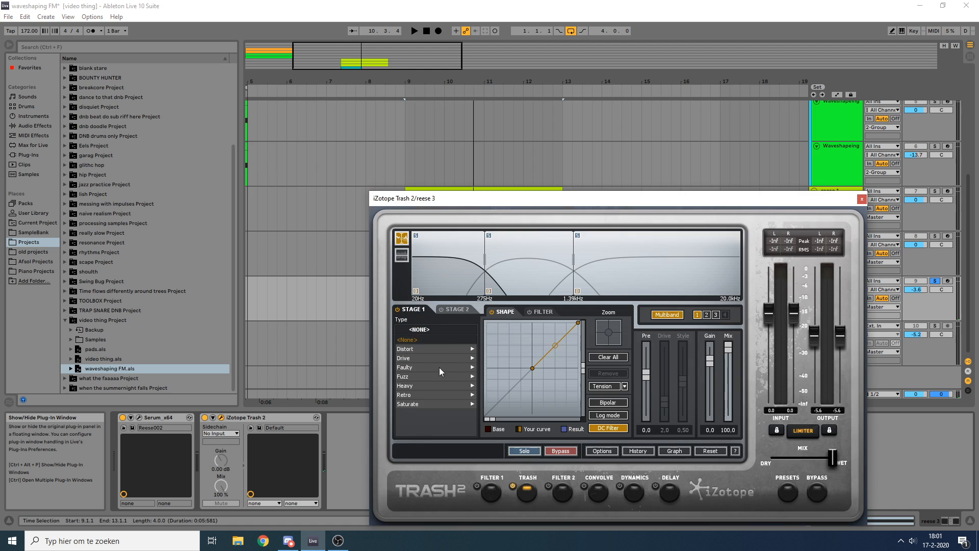
{"action": "mouse_move", "coordinate": [592, 262]}
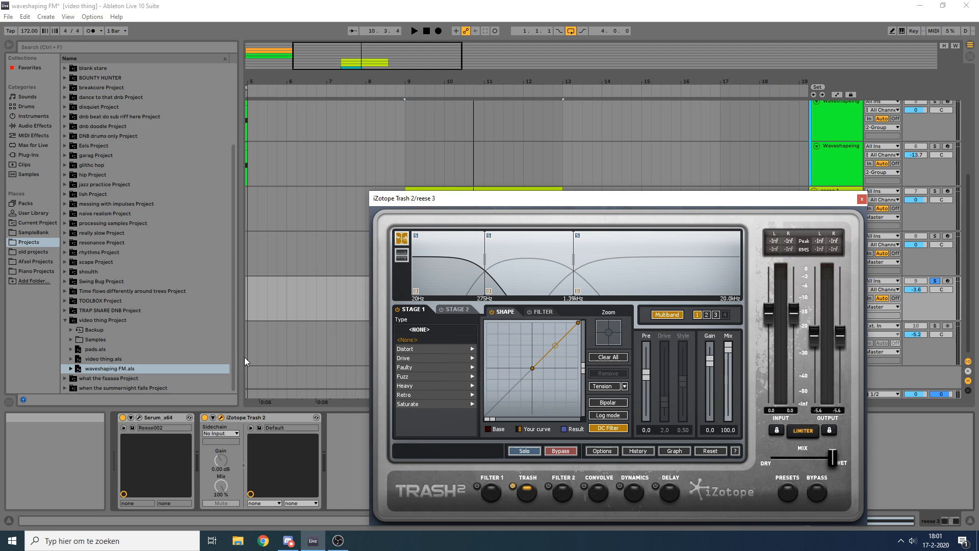
{"action": "mouse_move", "coordinate": [603, 282]}
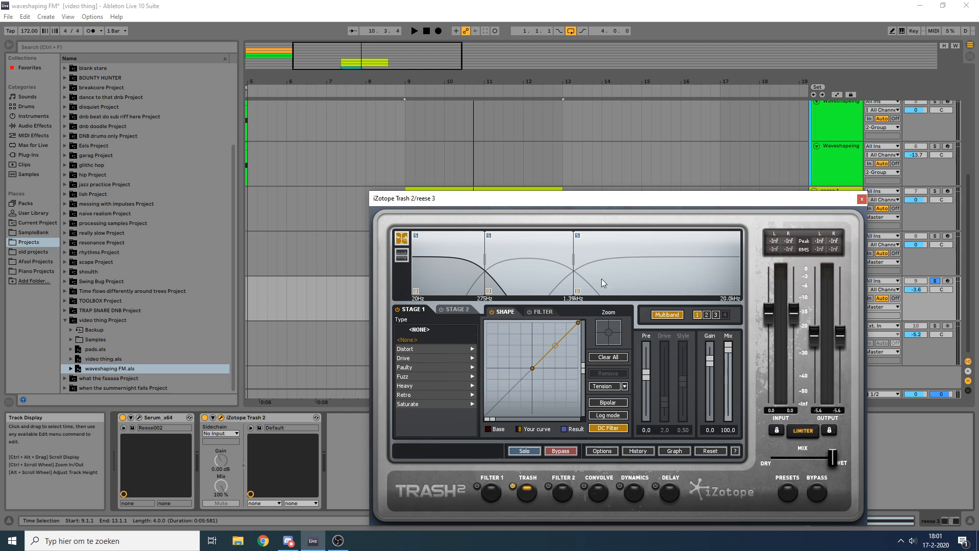
{"action": "left_click", "coordinate": [404, 349]}
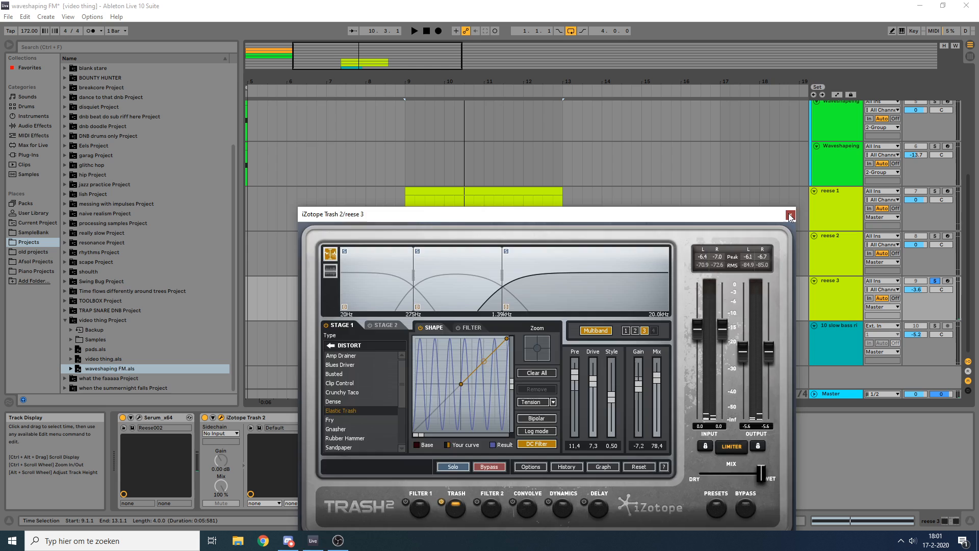
{"action": "left_click", "coordinate": [790, 214]}
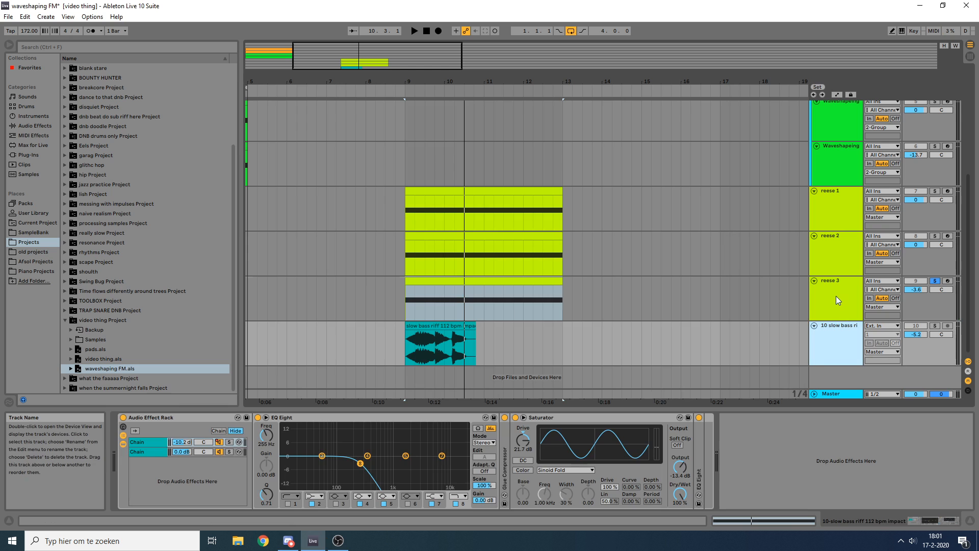
{"action": "left_click", "coordinate": [440, 344]}
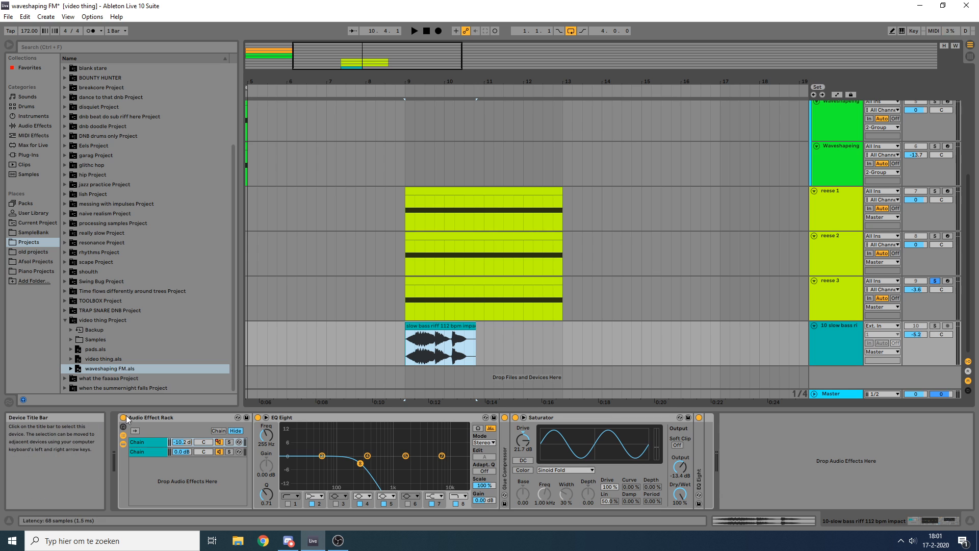
{"action": "left_click", "coordinate": [441, 344]}
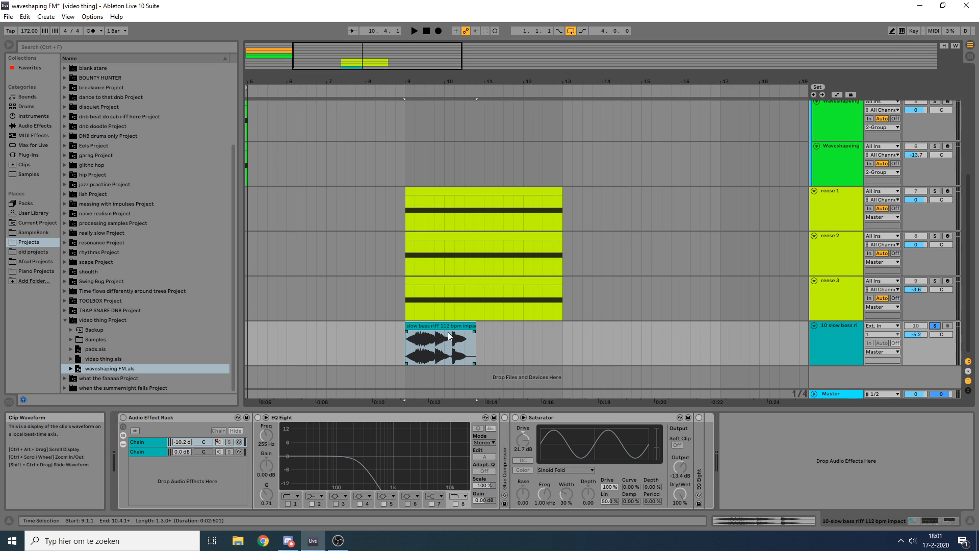
{"action": "left_click", "coordinate": [441, 344]}
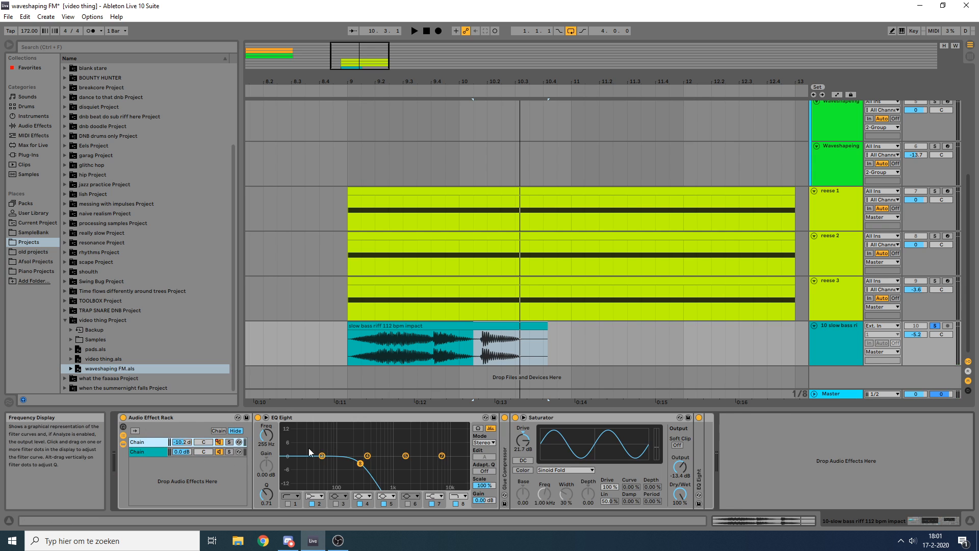
Duplicate EQ Eight as a bell boost near 426 Hz and add an on/off automation breakpoint.
{"action": "right_click", "coordinate": [221, 451]}
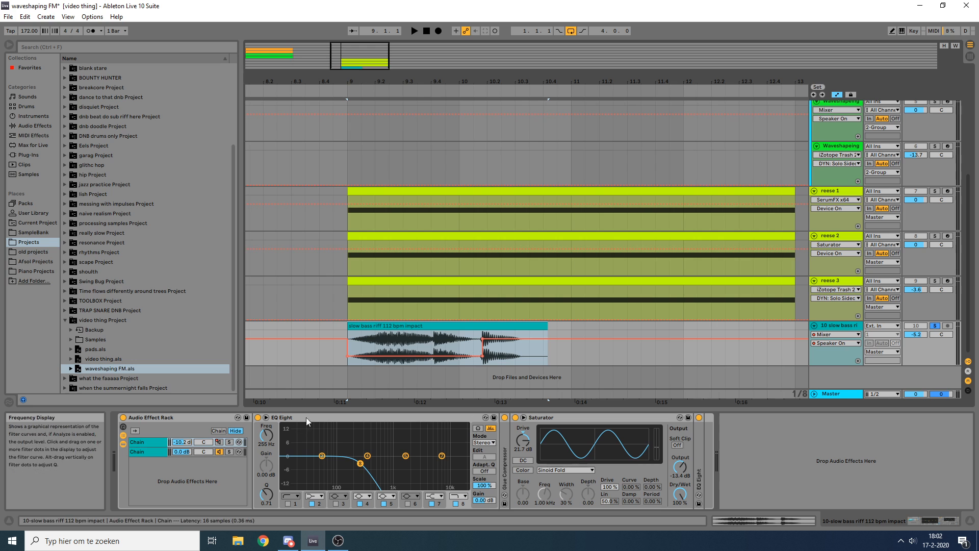
{"action": "left_click", "coordinate": [228, 441]}
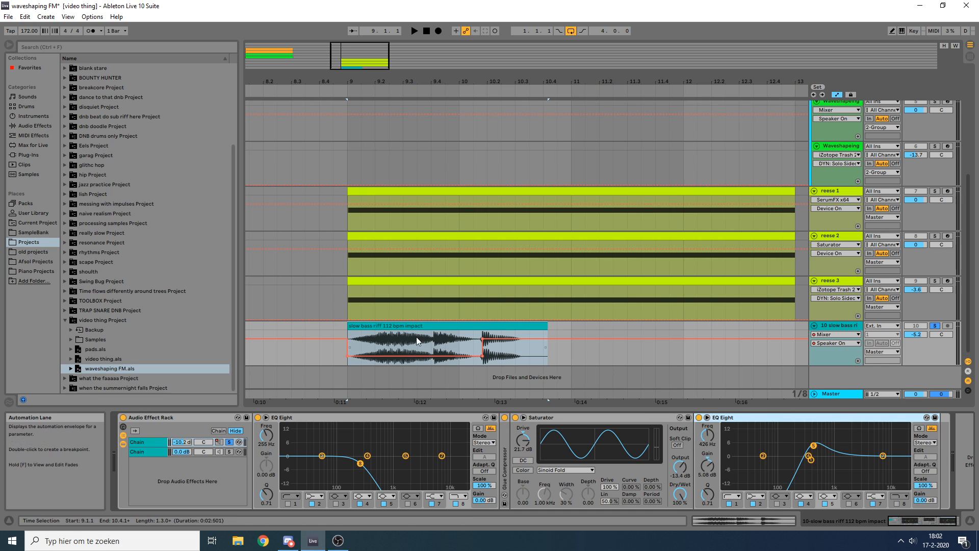
{"action": "left_click", "coordinate": [473, 344]}
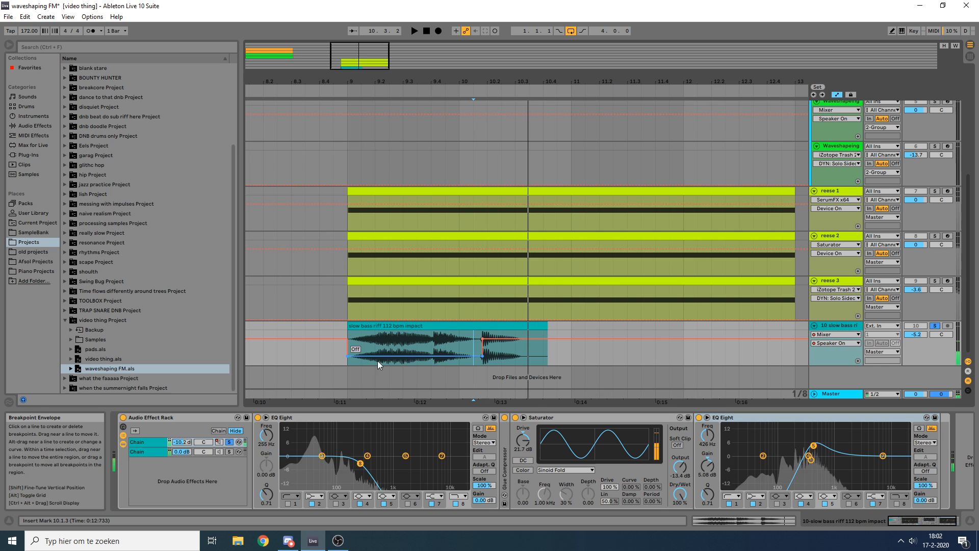
{"action": "mouse_move", "coordinate": [291, 438]}
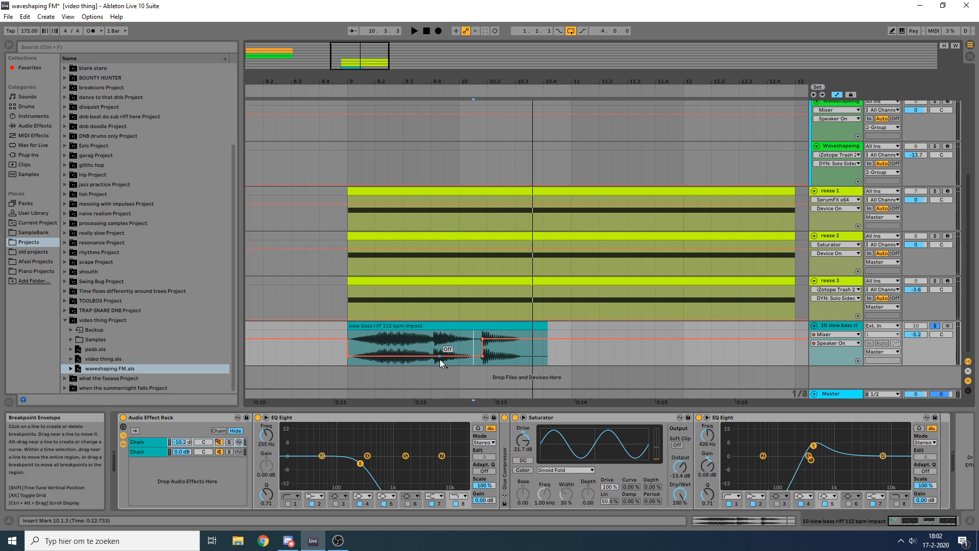
{"action": "mouse_move", "coordinate": [450, 337]}
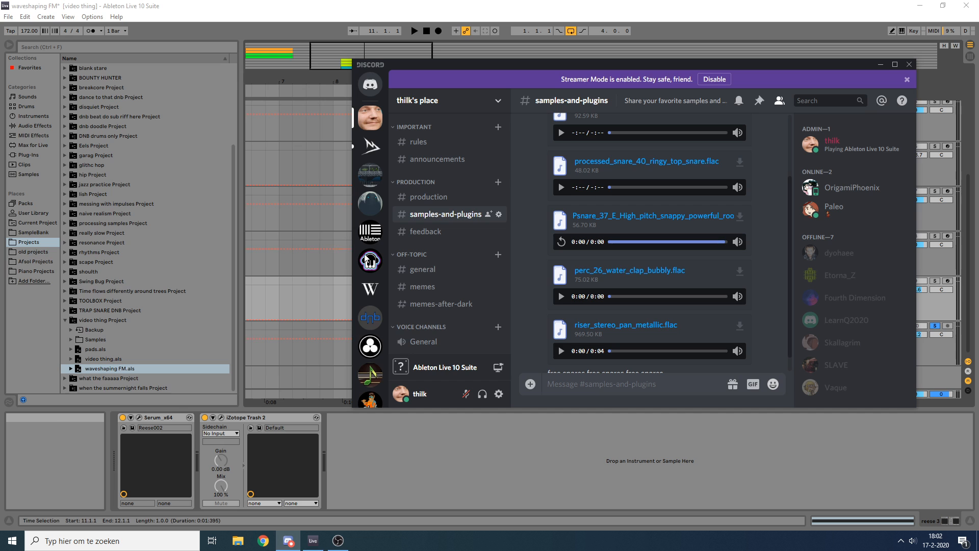
{"action": "mouse_move", "coordinate": [630, 294]}
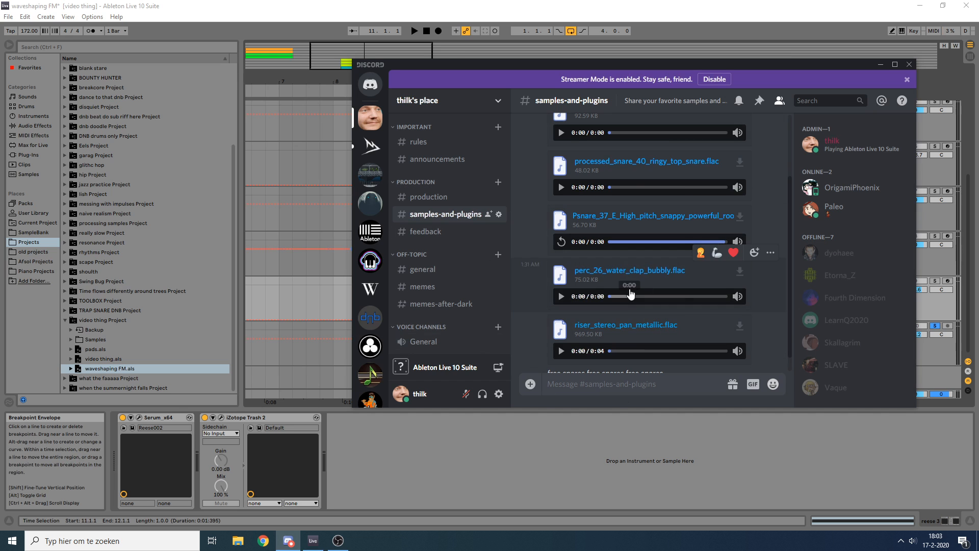
{"action": "mouse_move", "coordinate": [546, 241]}
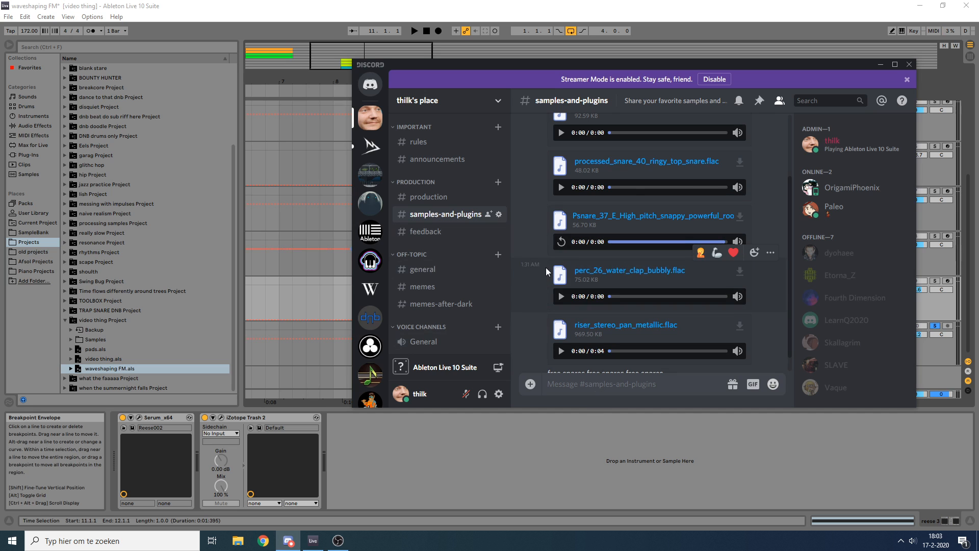
{"action": "mouse_move", "coordinate": [896, 100]}
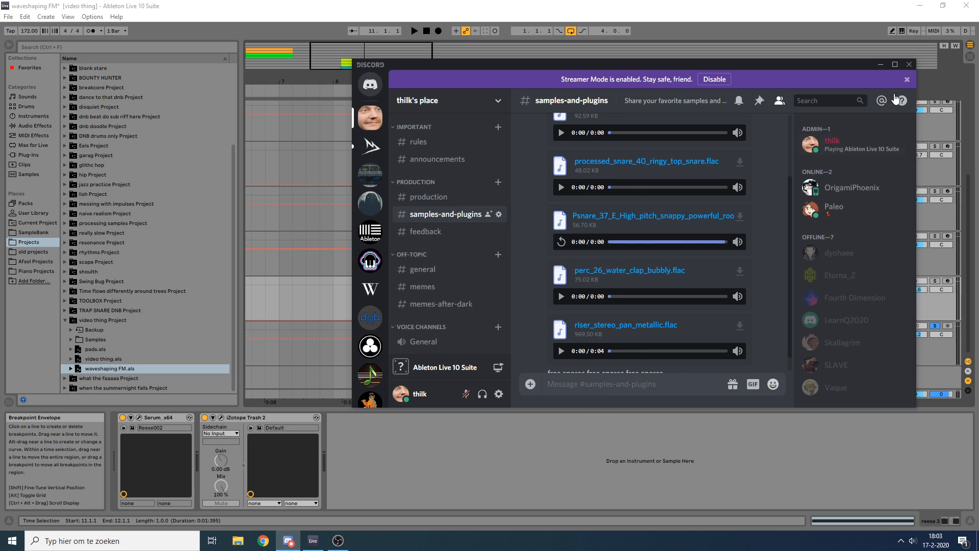